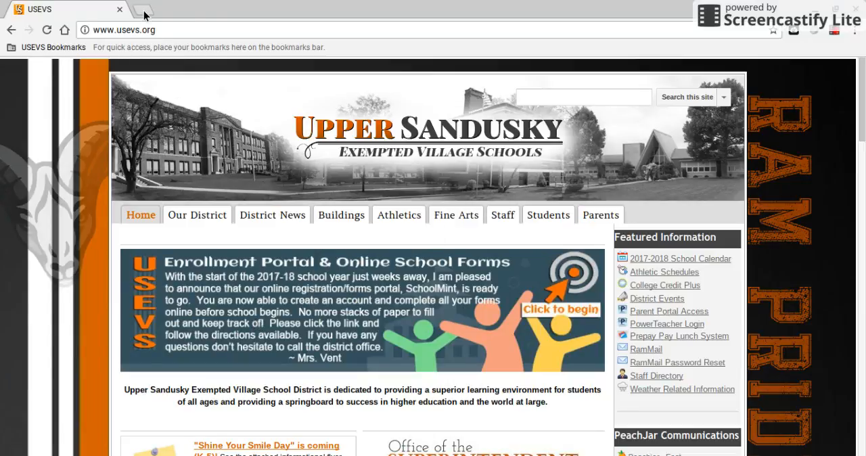
Step: Launch Google Drive from the Google apps grid in a new Chrome tab
left_click(140, 9)
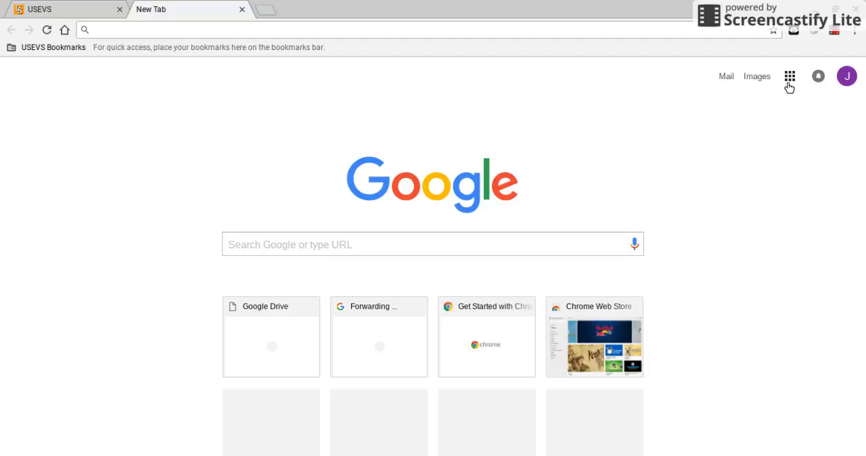
left_click(790, 76)
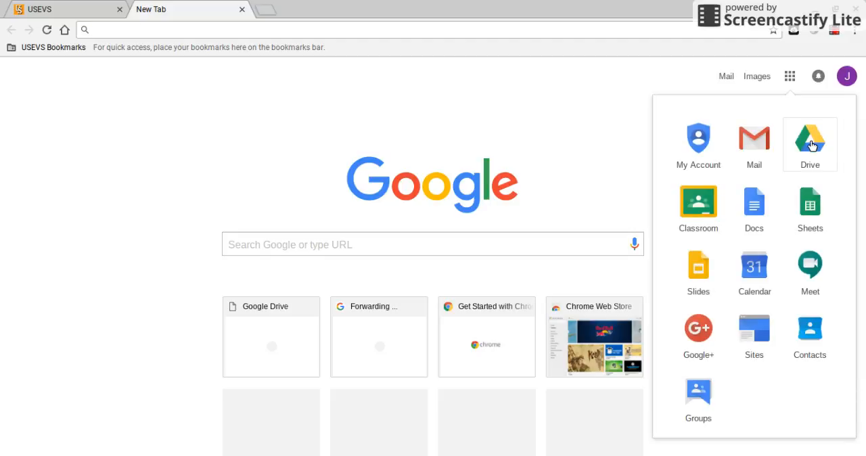
left_click(810, 139)
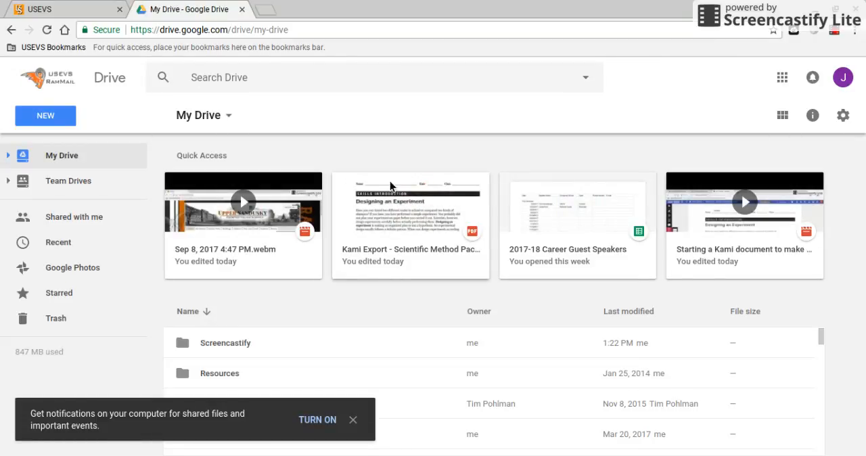
mouse_move(452, 215)
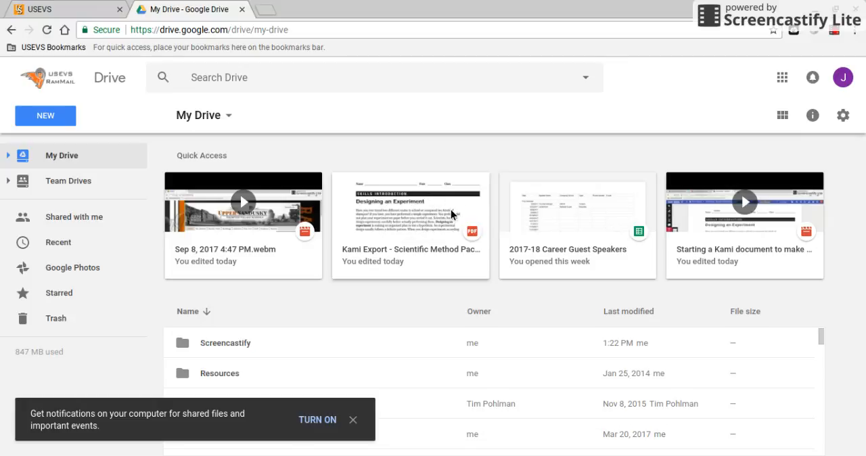
mouse_move(428, 214)
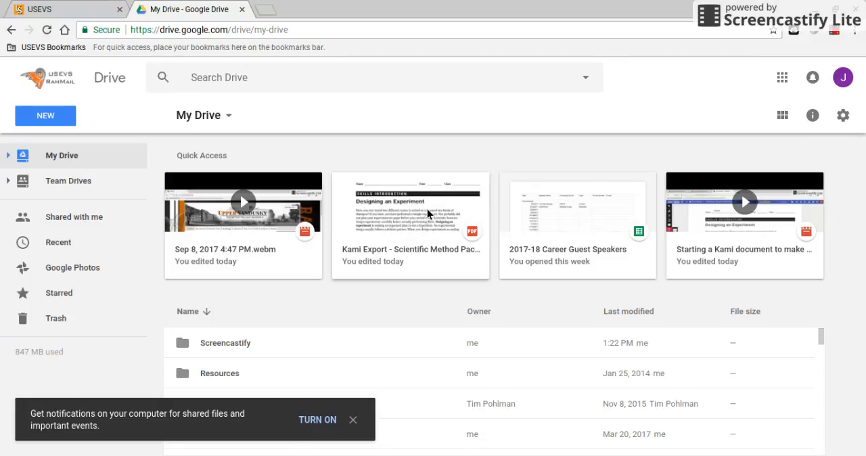
Step: Preview 'Kami Export - Scientific Method Packet.pdf' from Quick Access, with 'student' on the name line
double_click(411, 203)
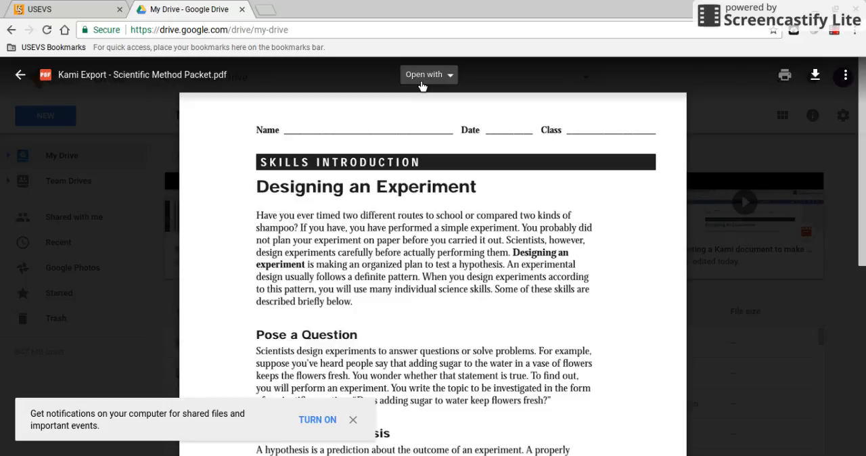
type("student")
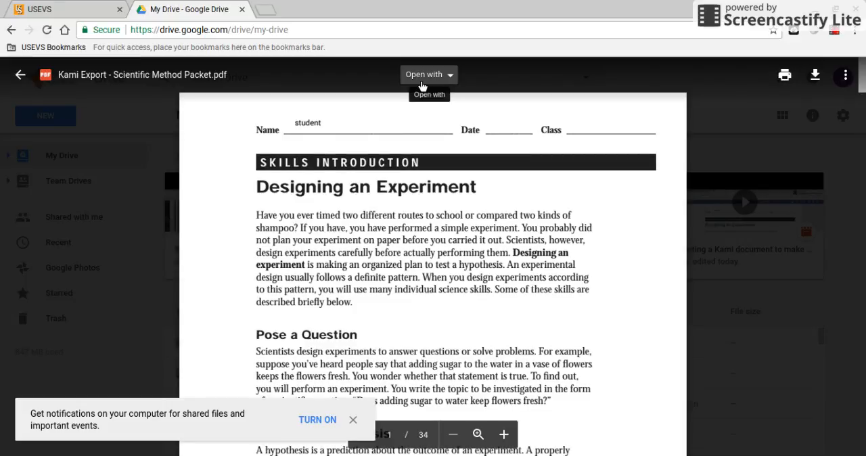
mouse_move(379, 160)
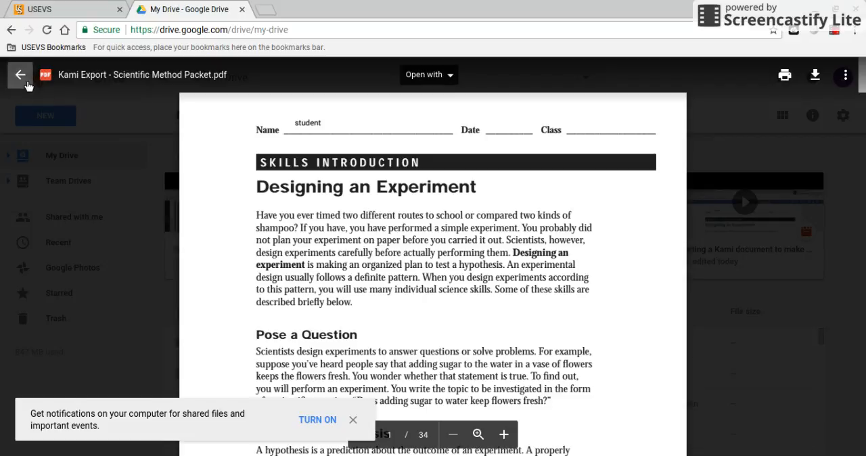
mouse_move(20, 74)
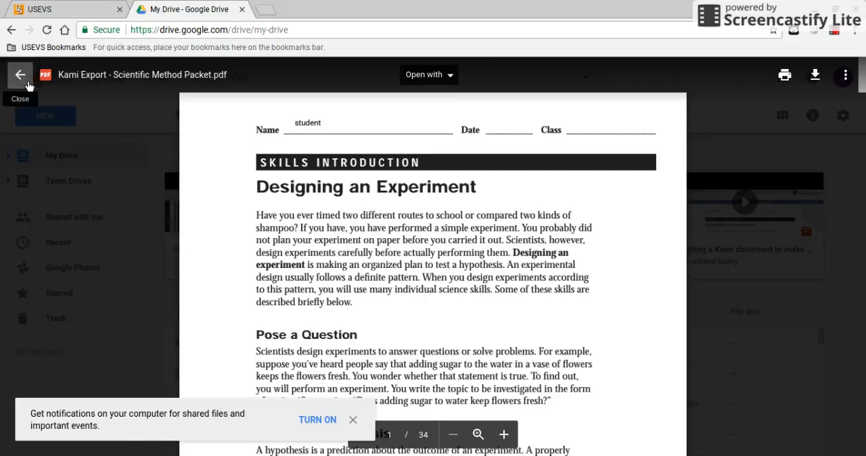
mouse_move(30, 85)
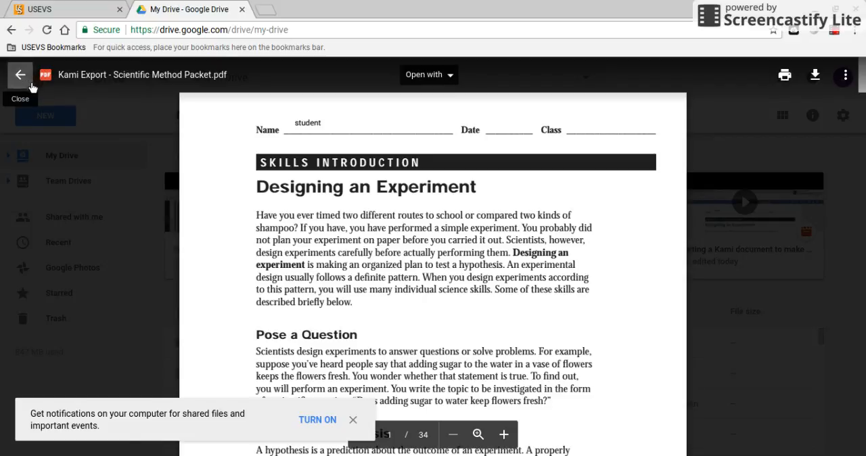
Step: Leave the PDF preview and go into the Kami Uploads folder
left_click(20, 74)
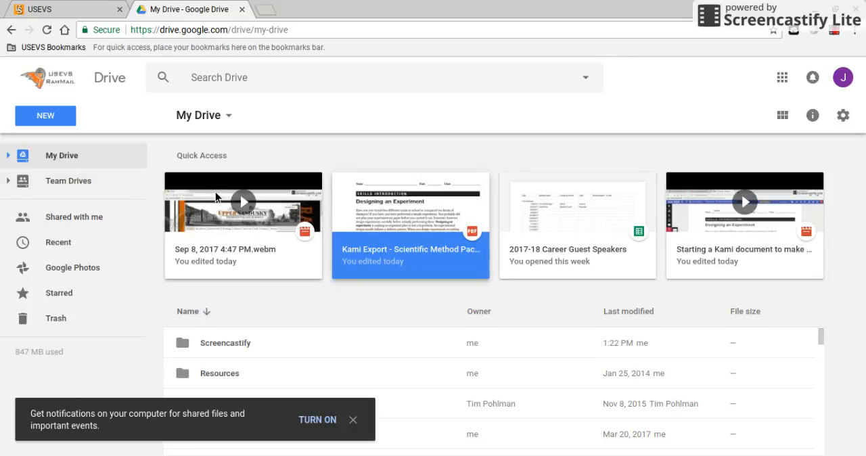
mouse_move(279, 308)
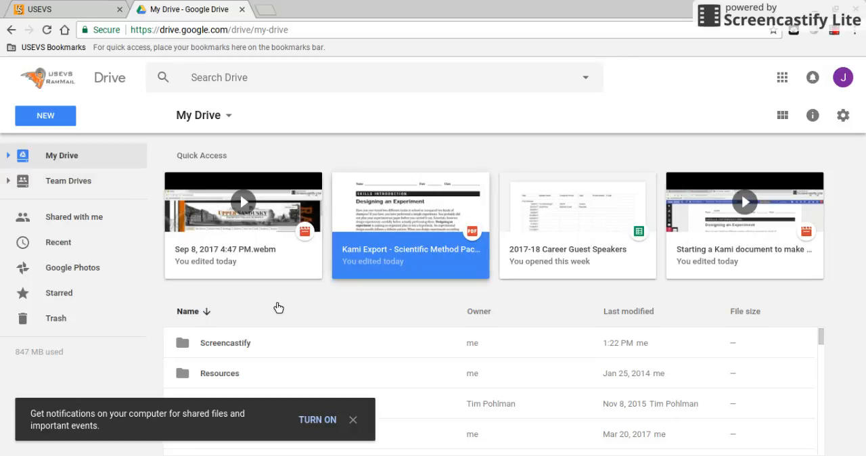
scroll("down", 3)
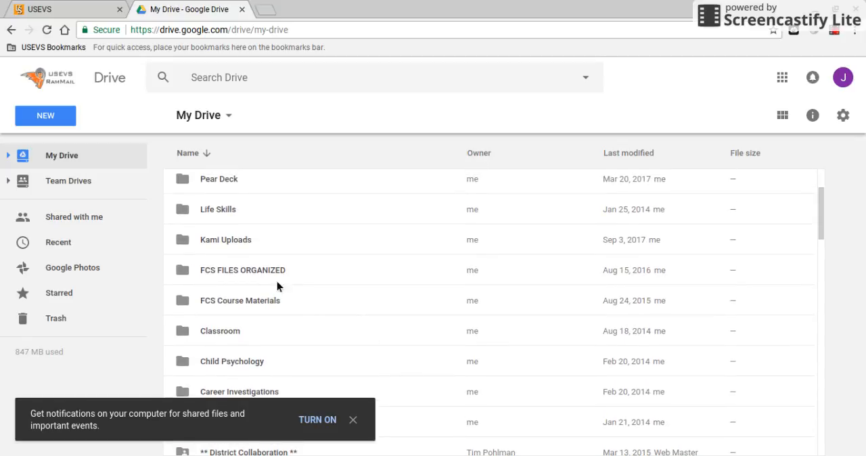
left_click(226, 240)
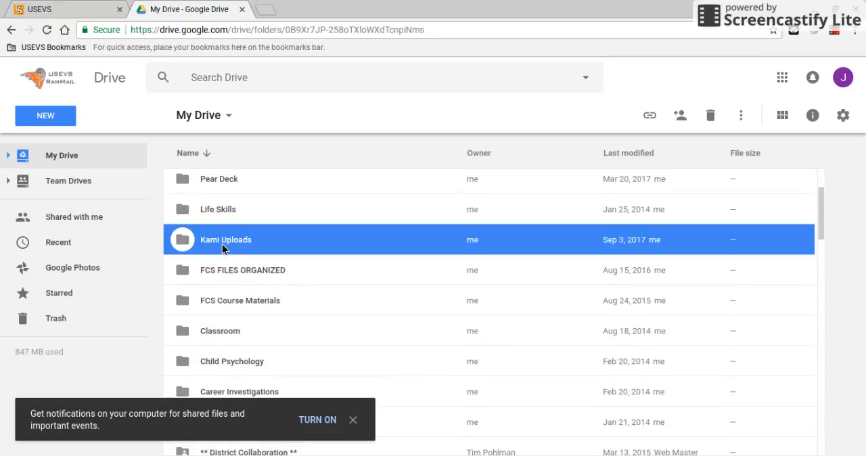
double_click(225, 239)
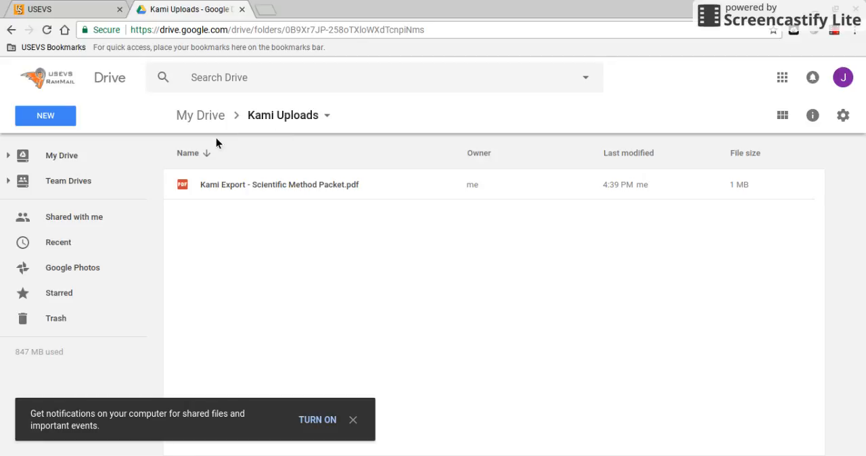
mouse_move(247, 157)
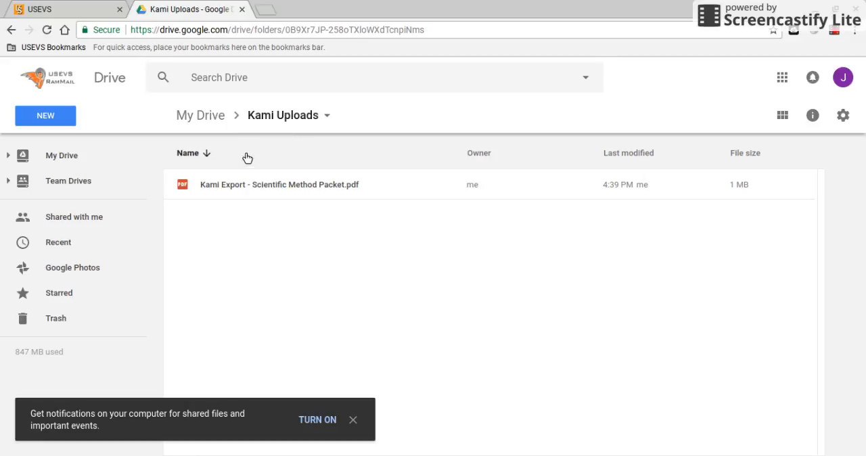
Step: Open the Scientific Method Packet PDF with Kami, showing 'student' on the name line
left_click(279, 184)
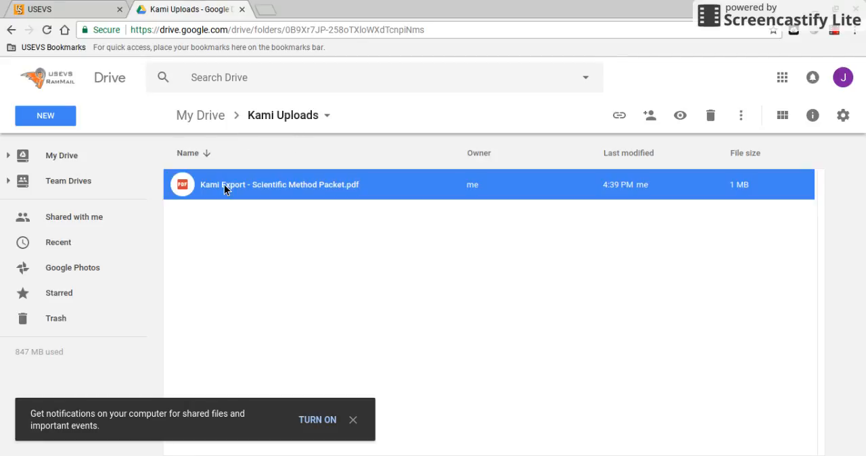
double_click(280, 184)
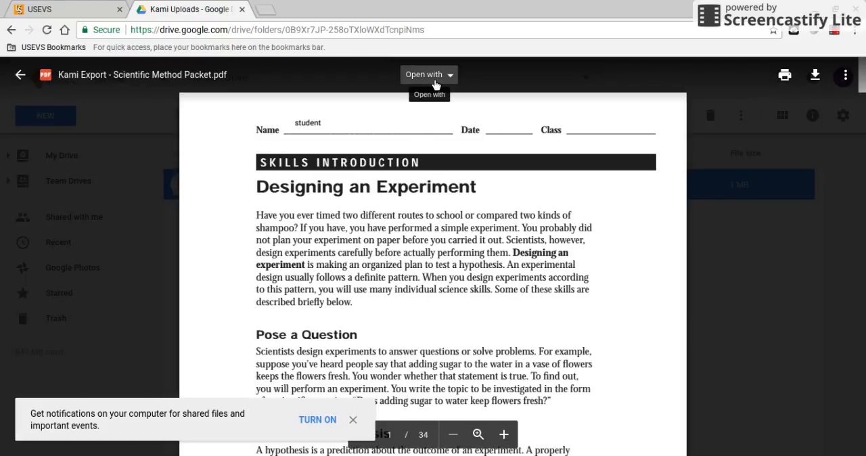
left_click(425, 74)
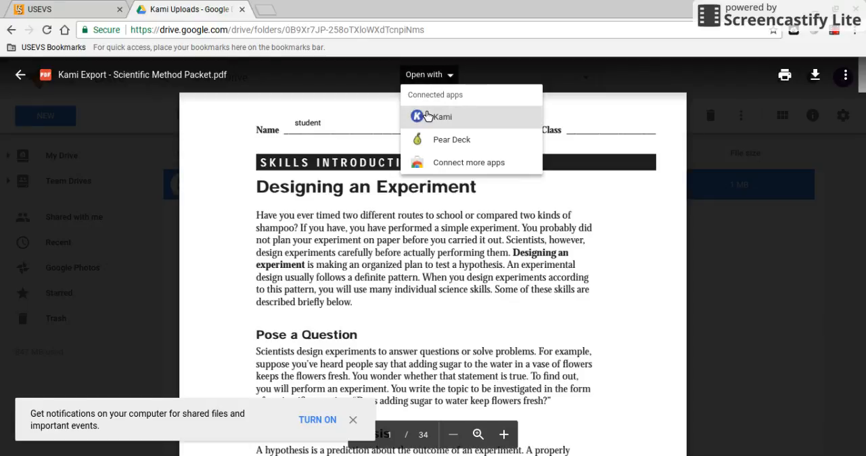
left_click(442, 117)
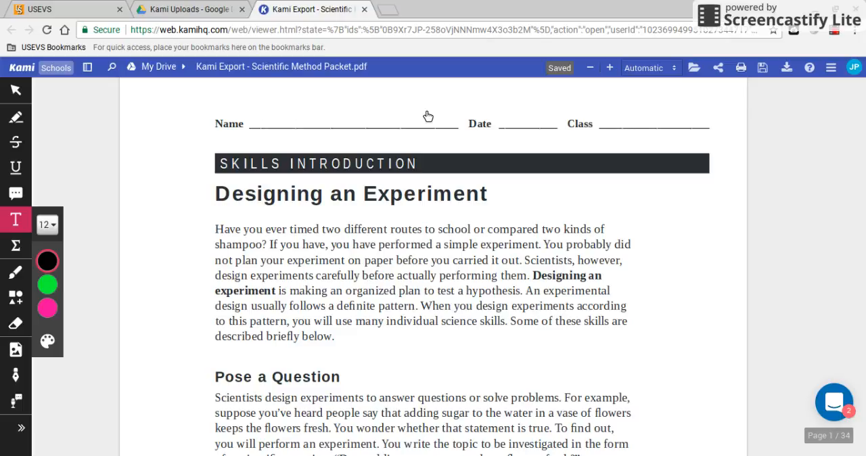
type("student")
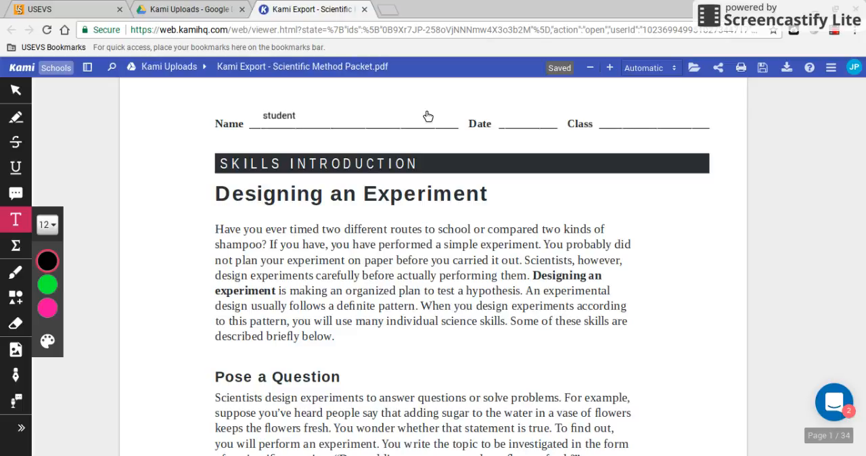